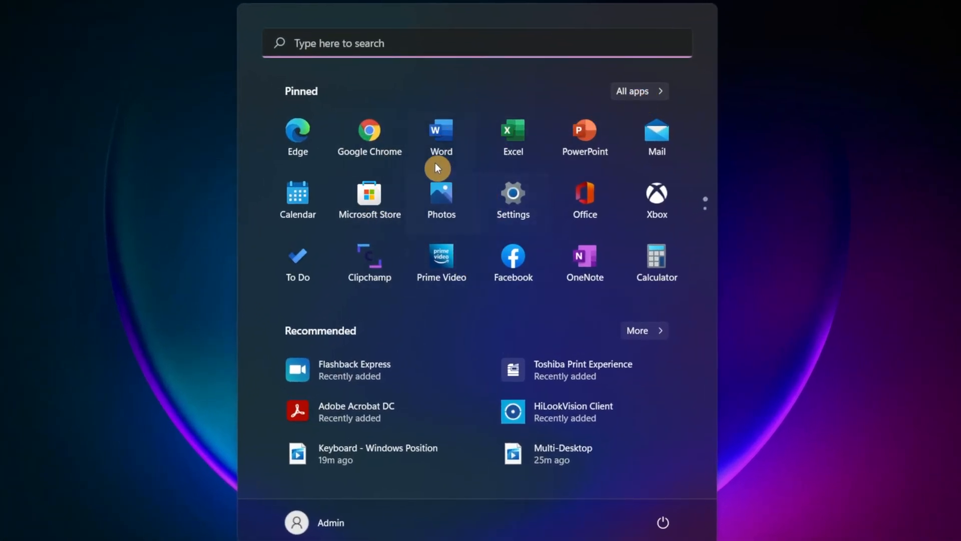
mouse_move(558, 162)
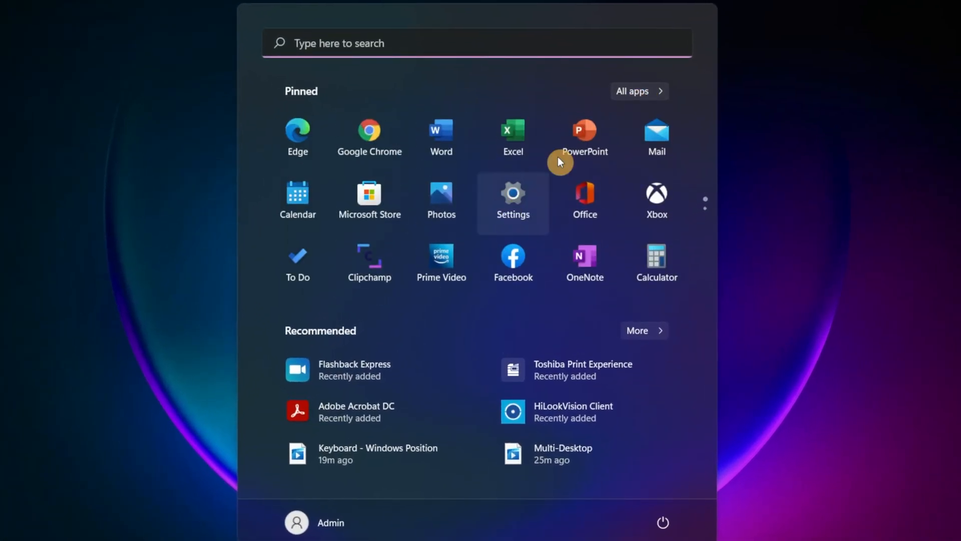
Browse the Start menu's full app list and return to the pinned apps view
left_click(639, 91)
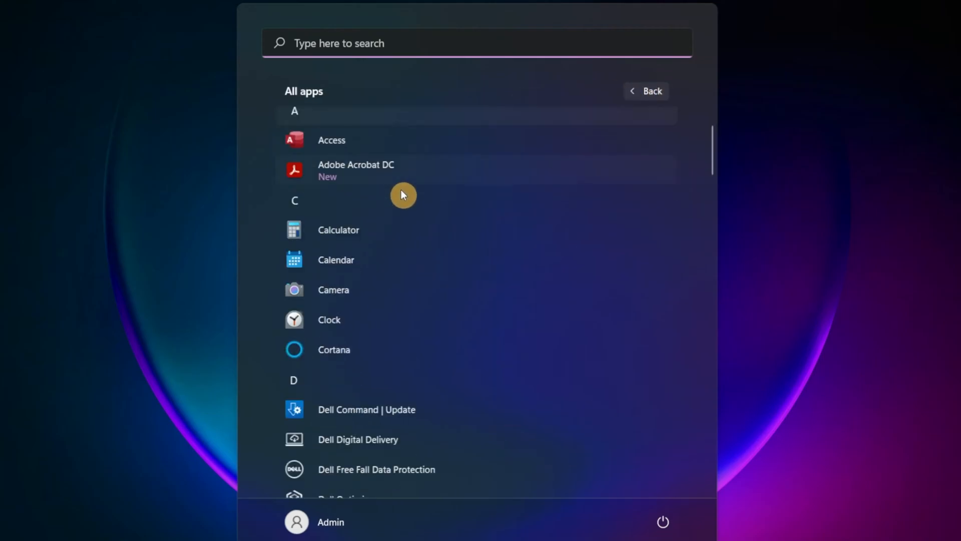
left_click(646, 91)
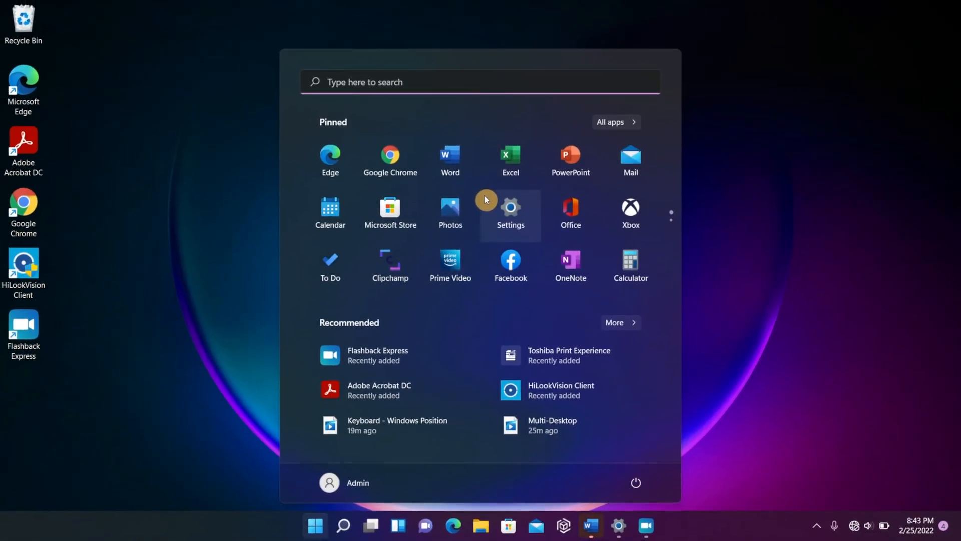
mouse_move(630, 124)
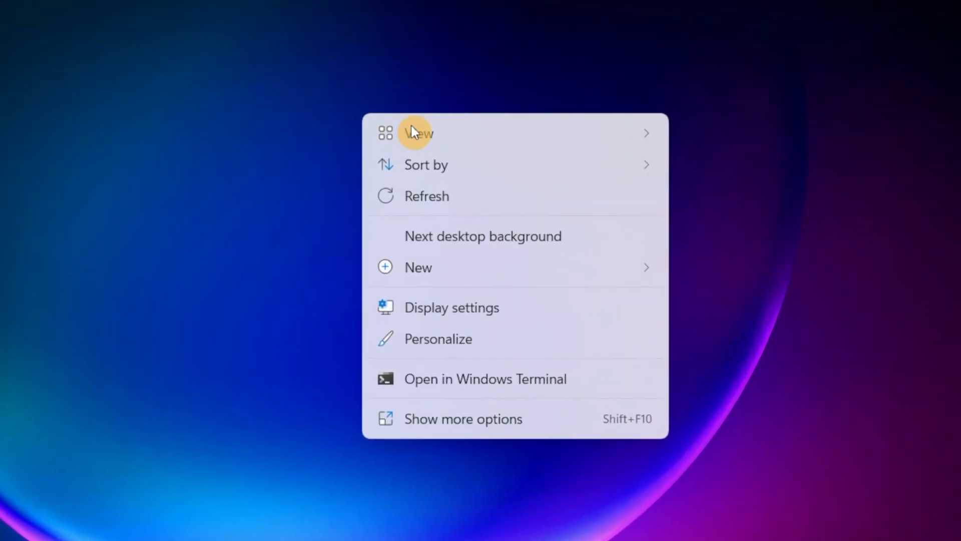
Reach the Personalization > Start settings page in Windows Settings
left_click(451, 307)
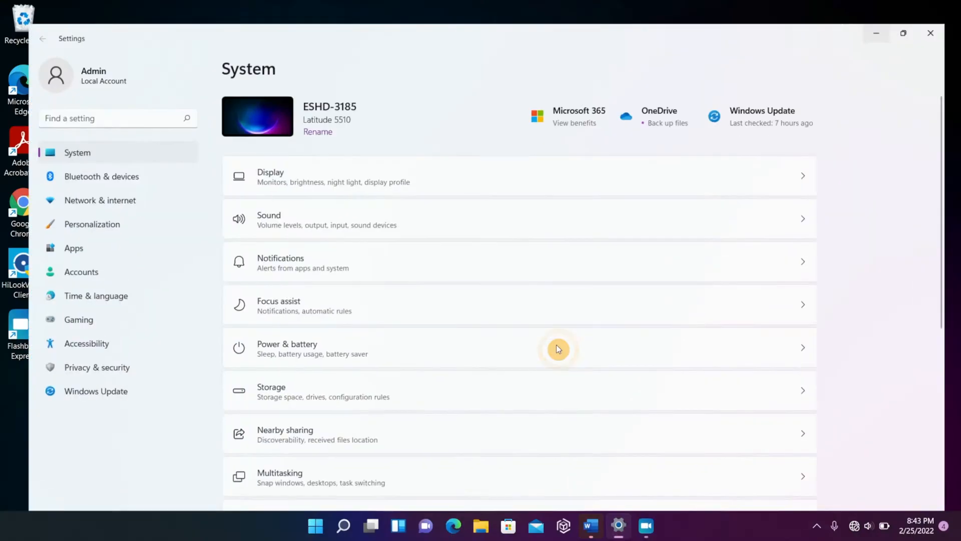
left_click(91, 223)
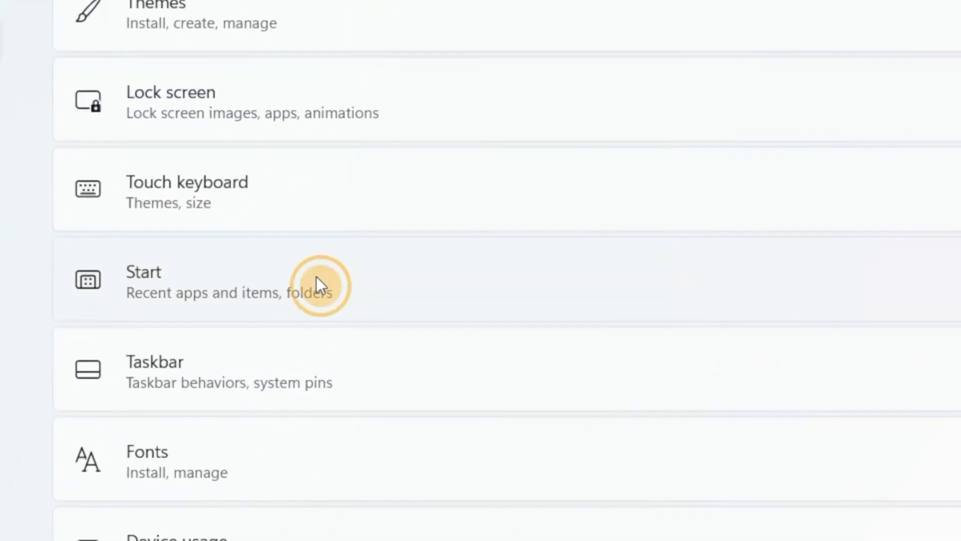
left_click(143, 271)
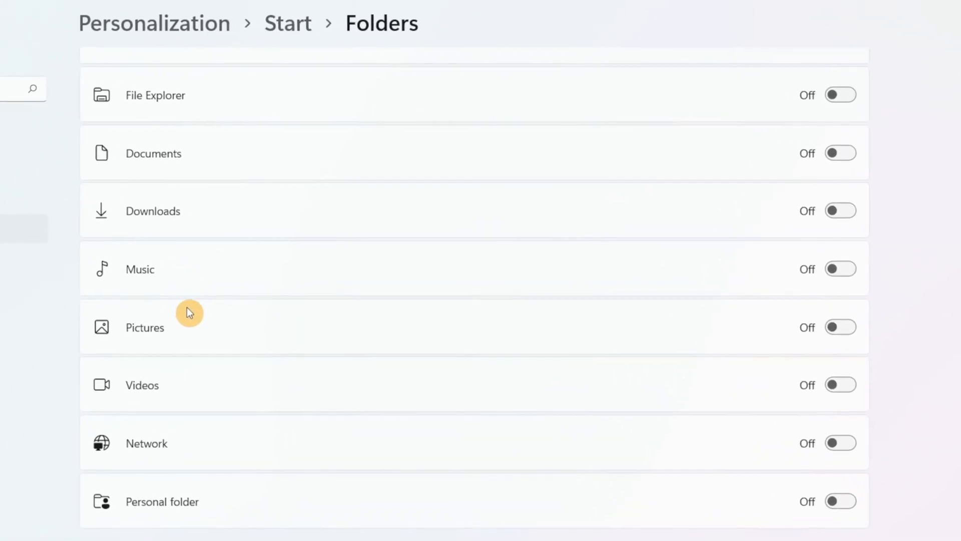
mouse_move(193, 386)
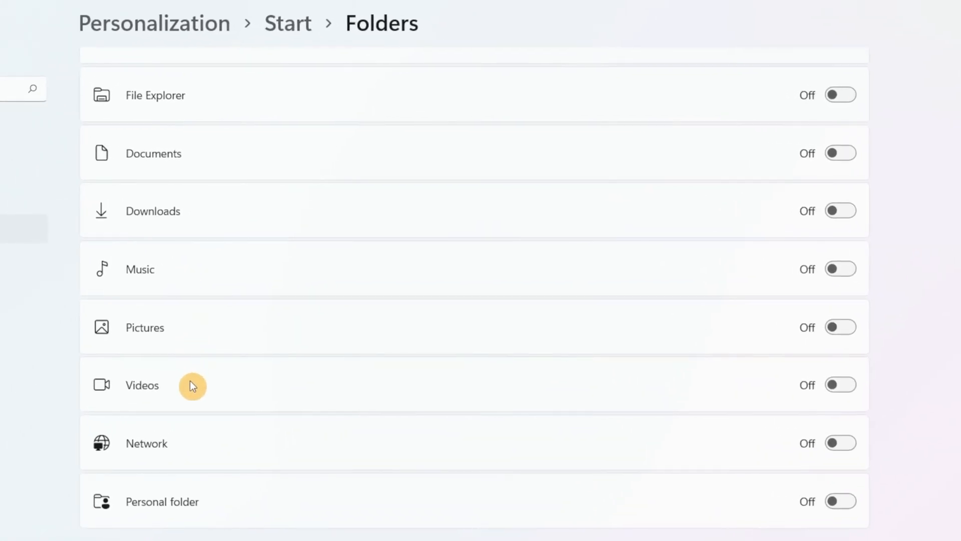
mouse_move(236, 448)
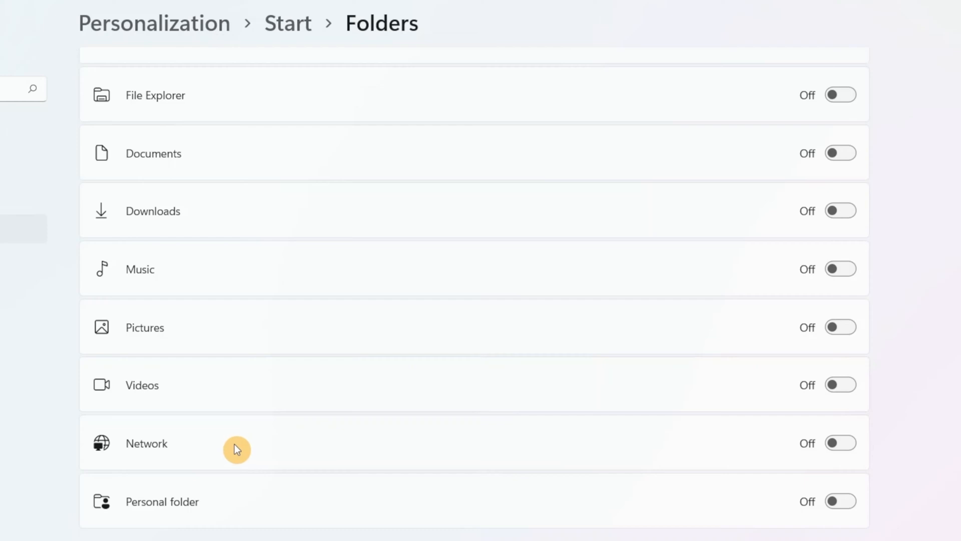
mouse_move(376, 261)
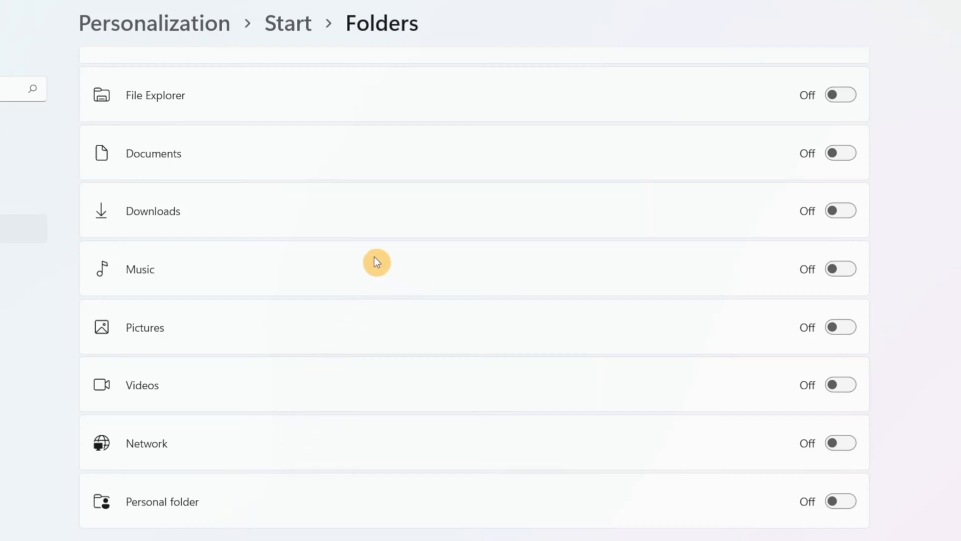
mouse_move(604, 165)
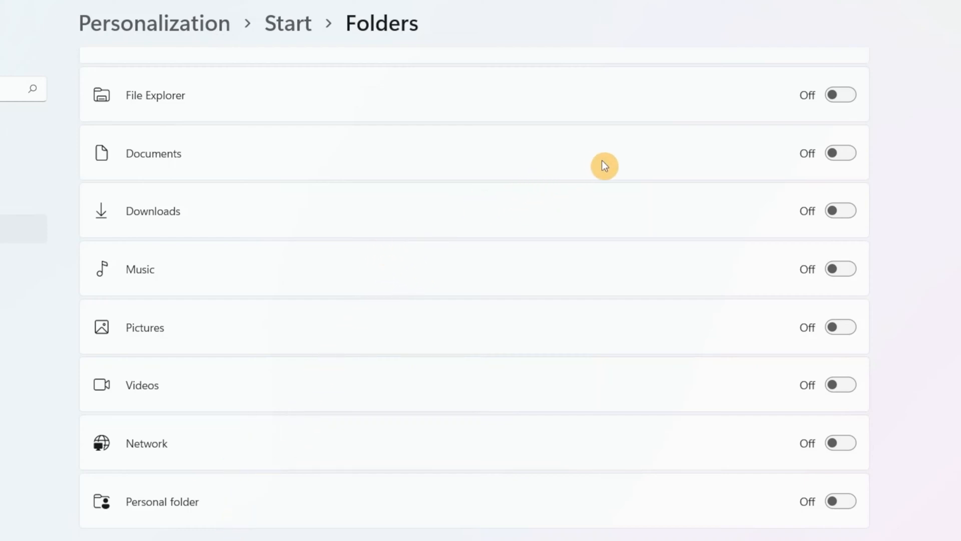
Switch on the Downloads, Music and Pictures folders for the Start menu
left_click(840, 211)
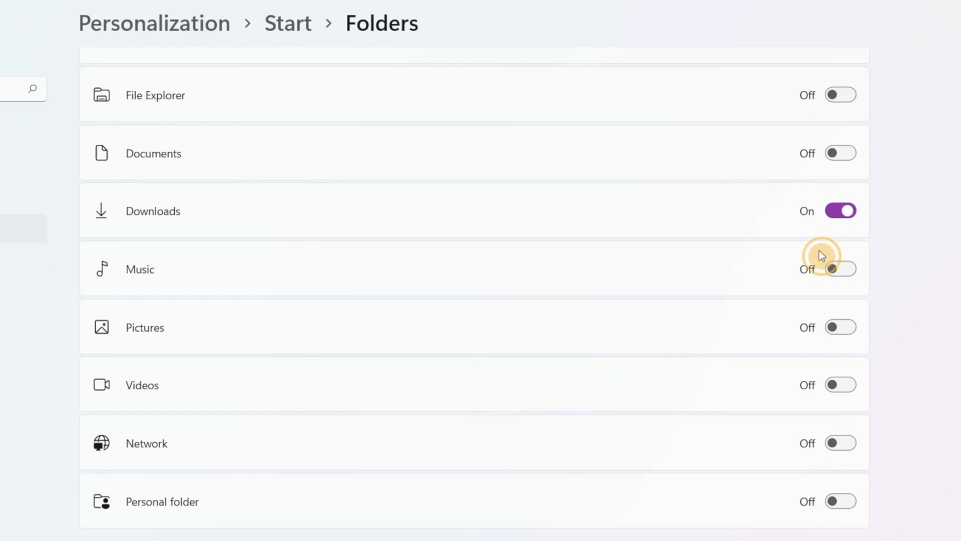
left_click(840, 268)
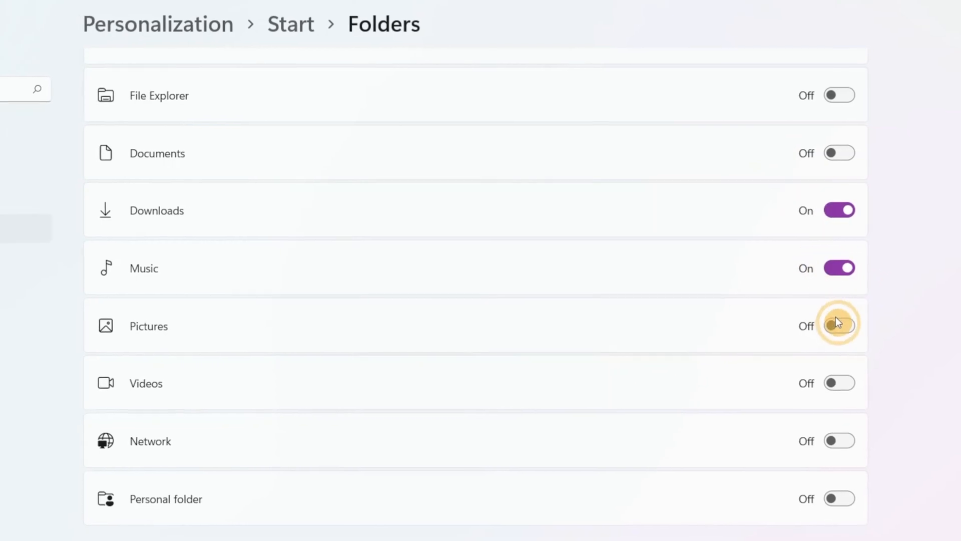
left_click(839, 326)
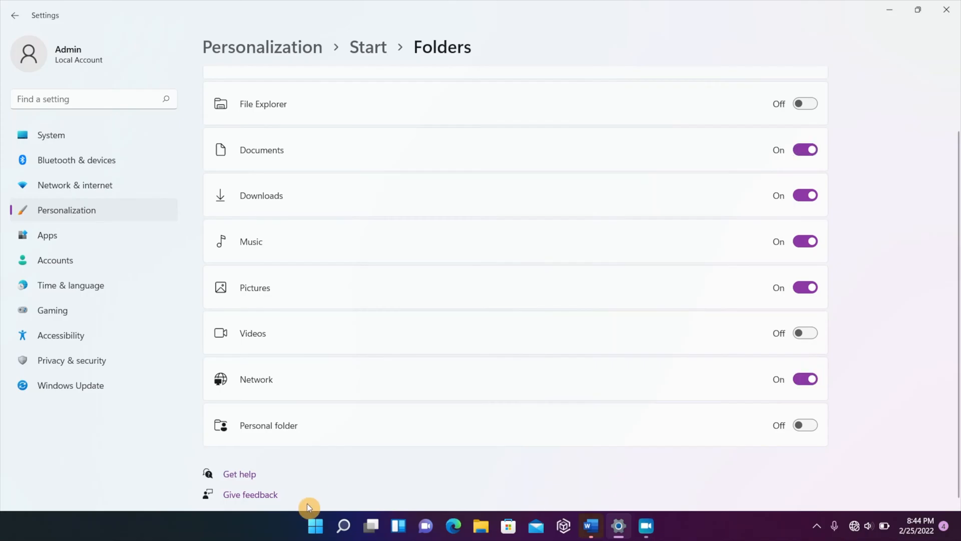
left_click(314, 525)
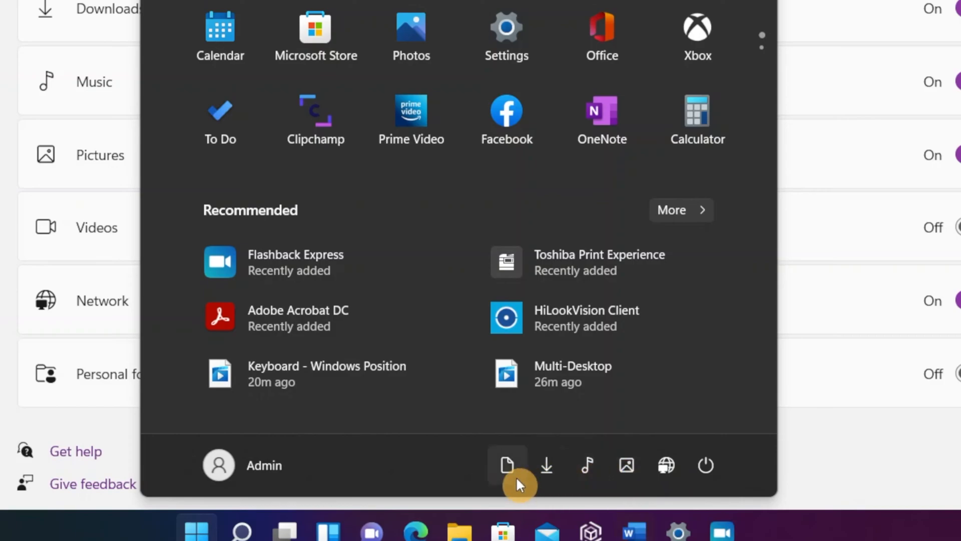
mouse_move(587, 465)
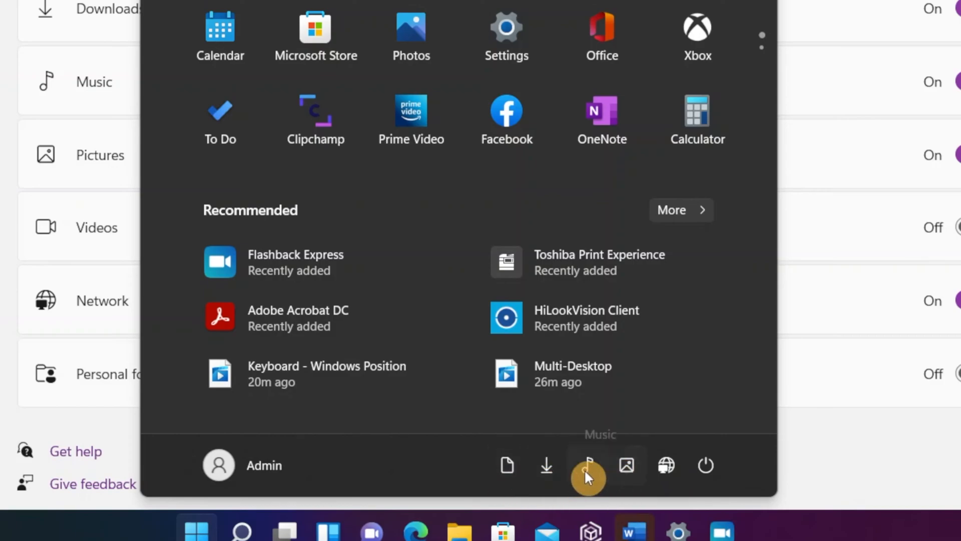
left_click(586, 464)
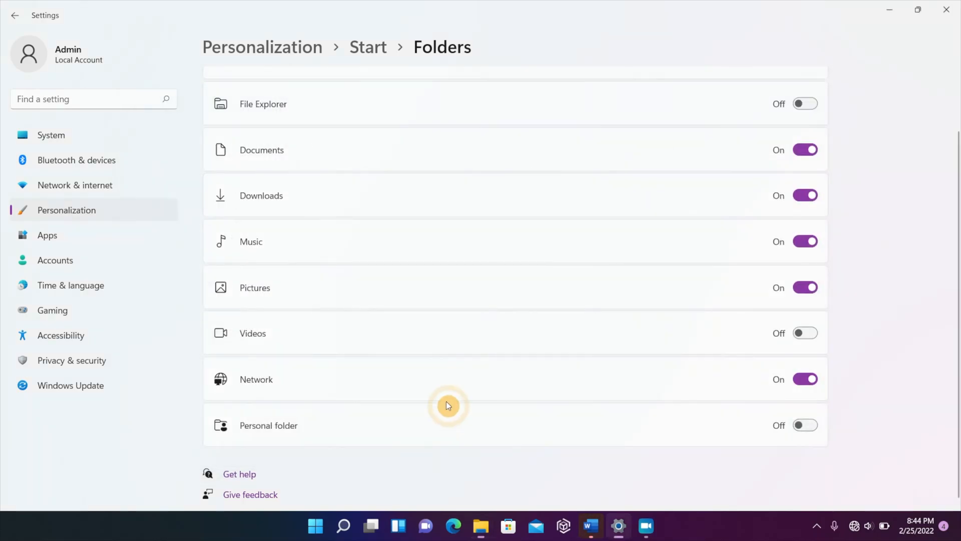
Show File Explorer at Quick access, then close the window again
left_click(314, 526)
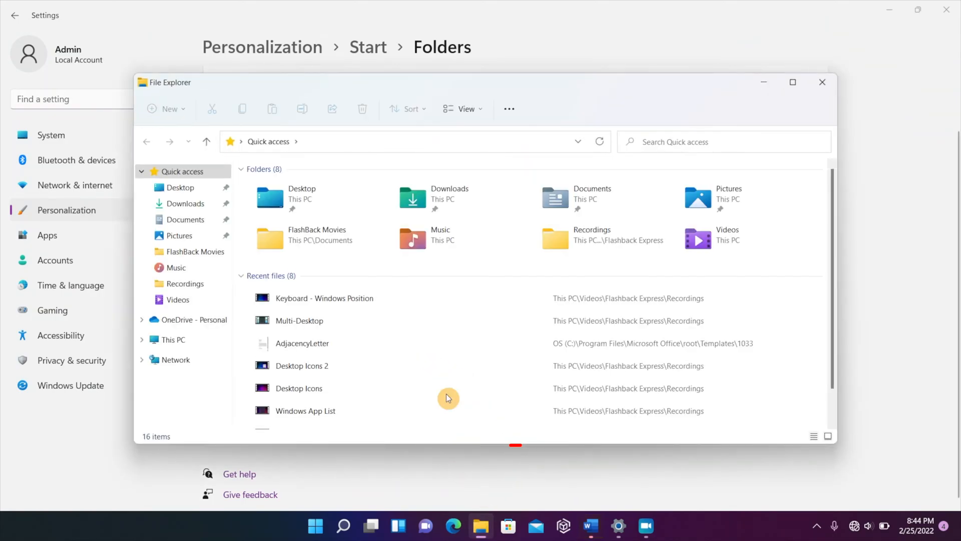
mouse_move(696, 194)
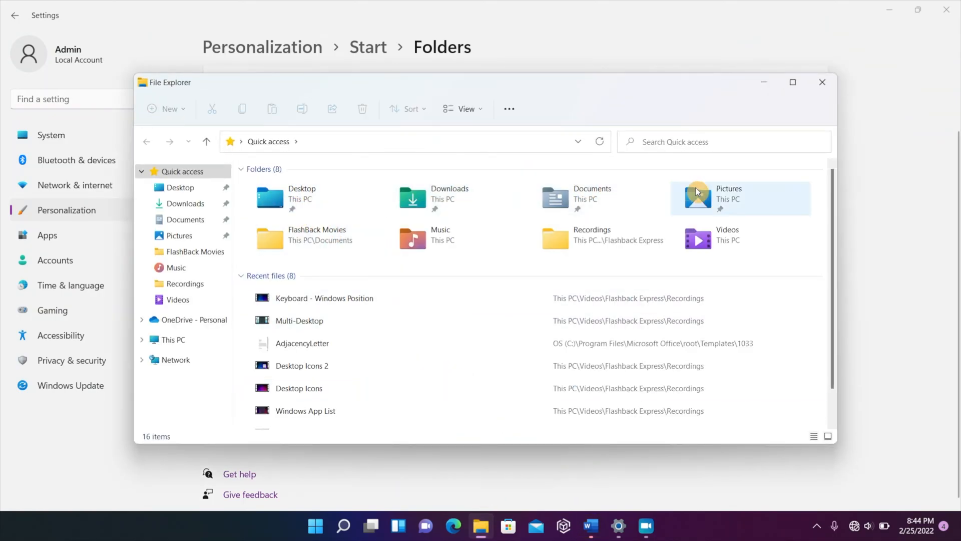
mouse_move(534, 190)
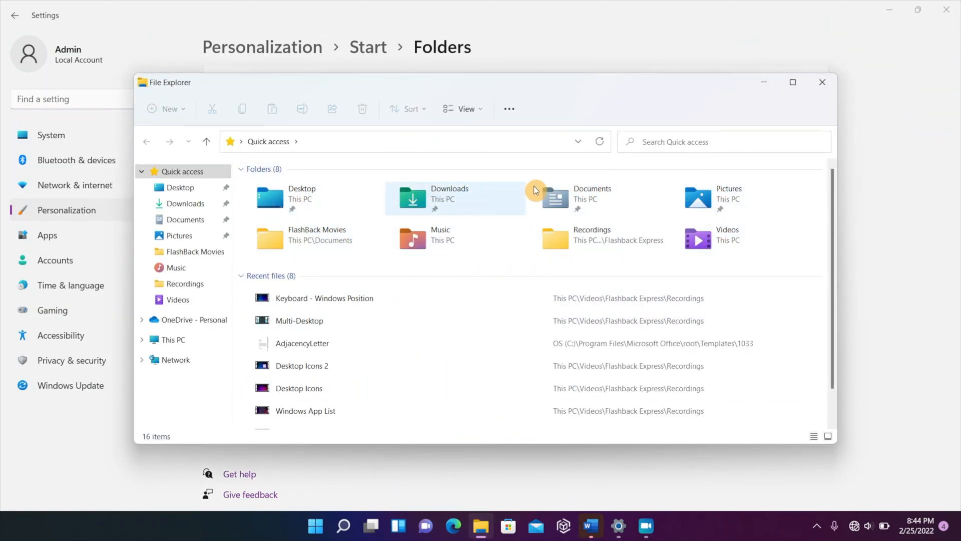
mouse_move(334, 181)
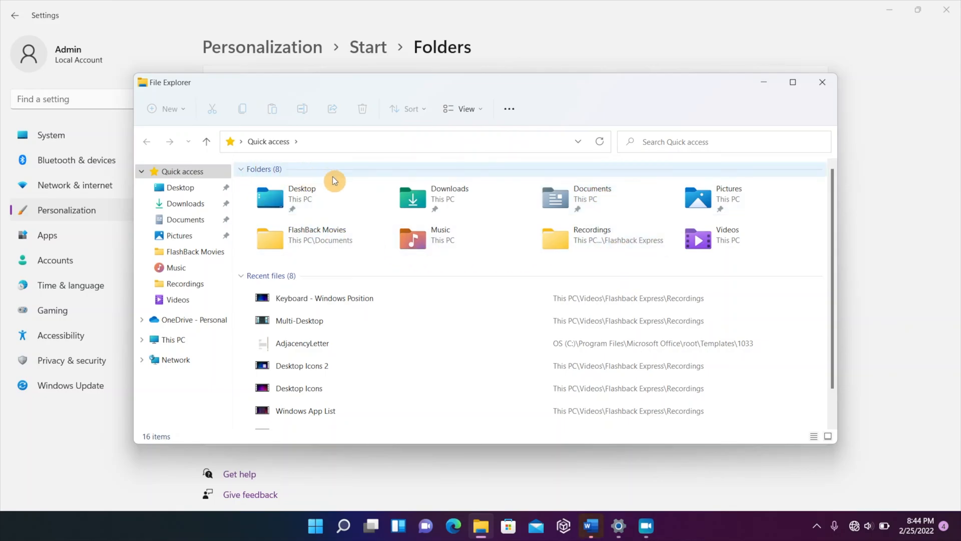
mouse_move(823, 81)
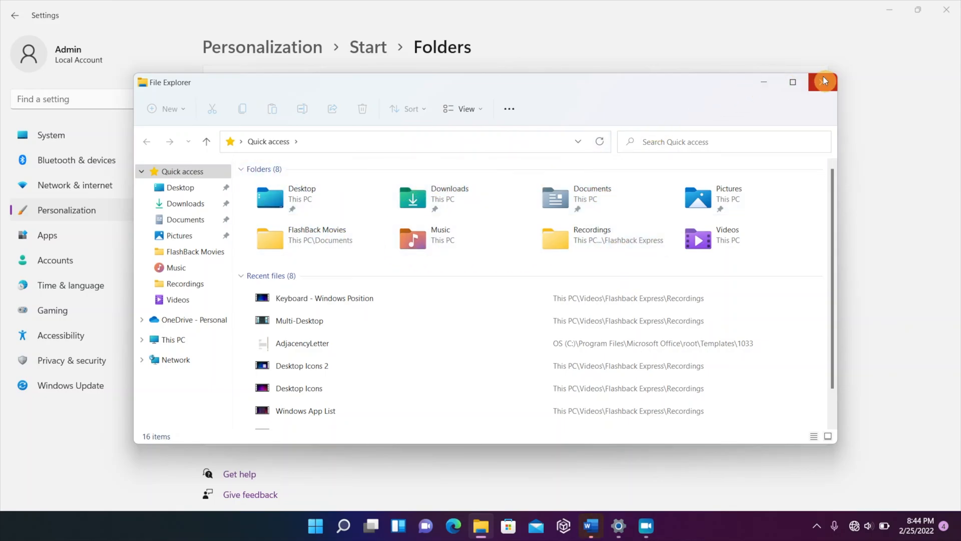
left_click(314, 525)
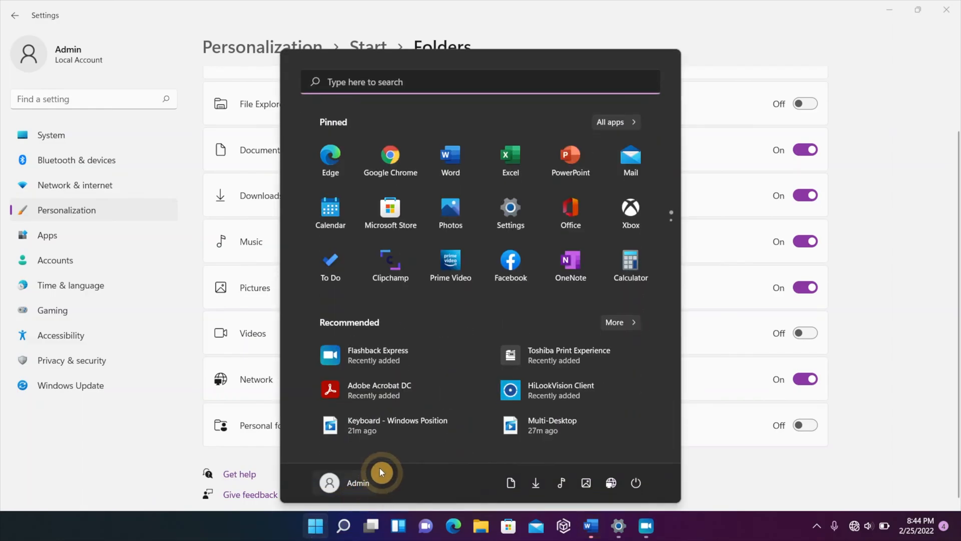
mouse_move(810, 69)
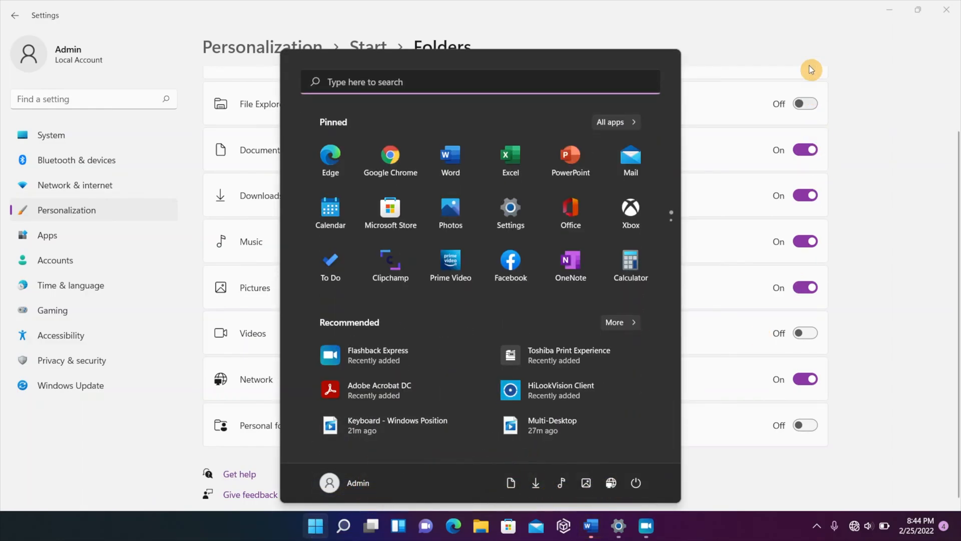